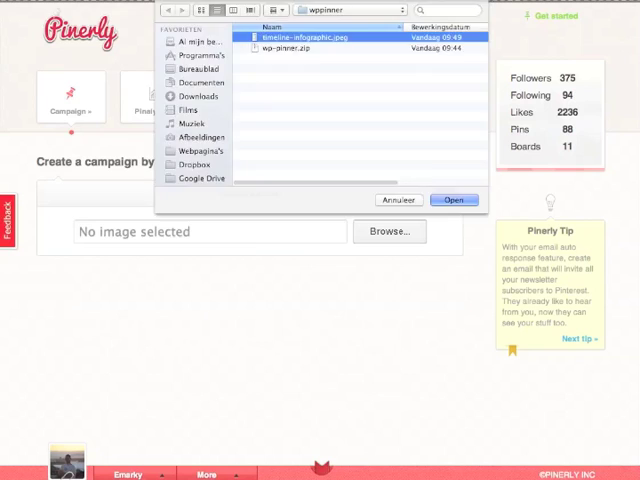
Step: Load timeline-infographic.jpeg into the Pinerly campaign upload form
click(456, 199)
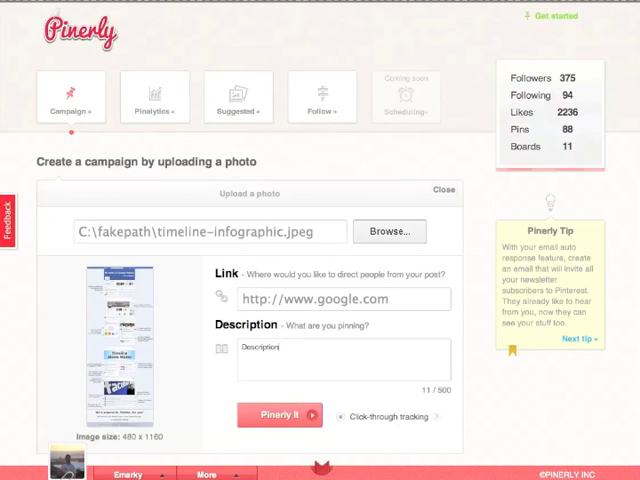
click(277, 414)
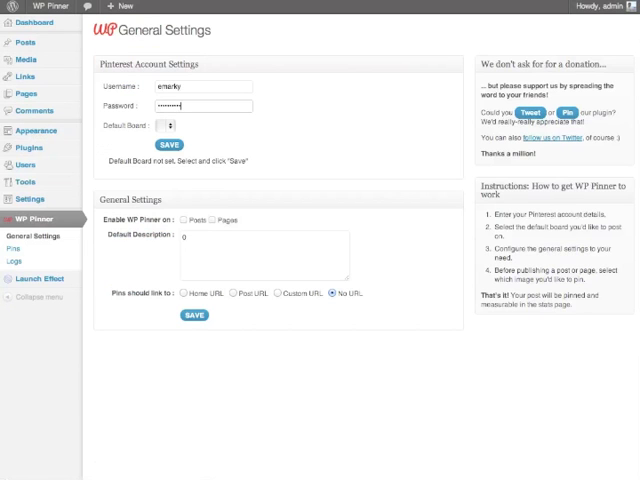
Step: Show WP Pinner's General Settings with the Pinterest Account Settings
click(170, 125)
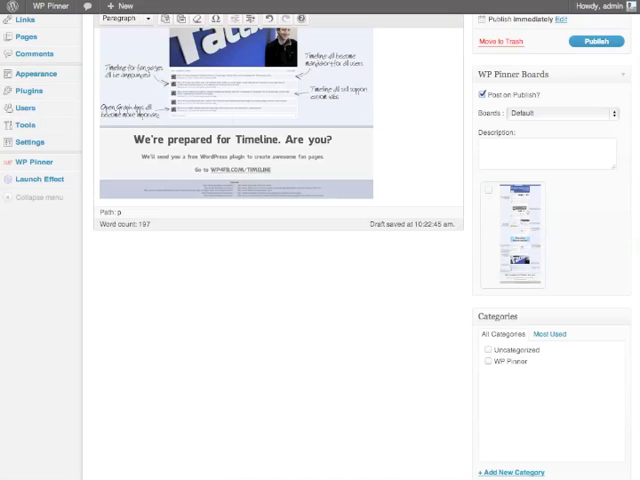
Step: Tick the timeline infographic thumbnail in the WP Pinner Boards box
click(486, 190)
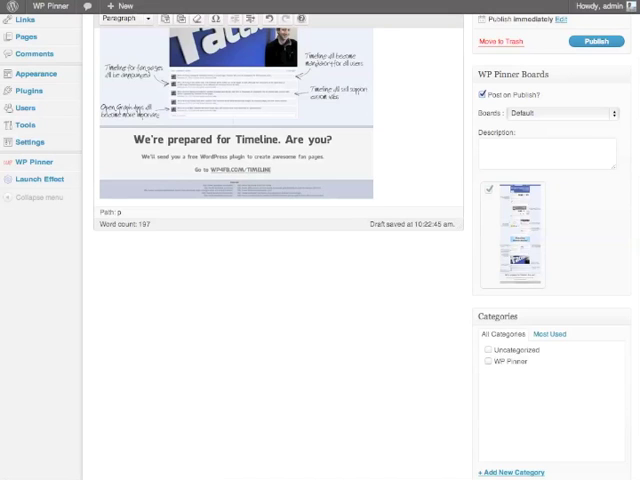